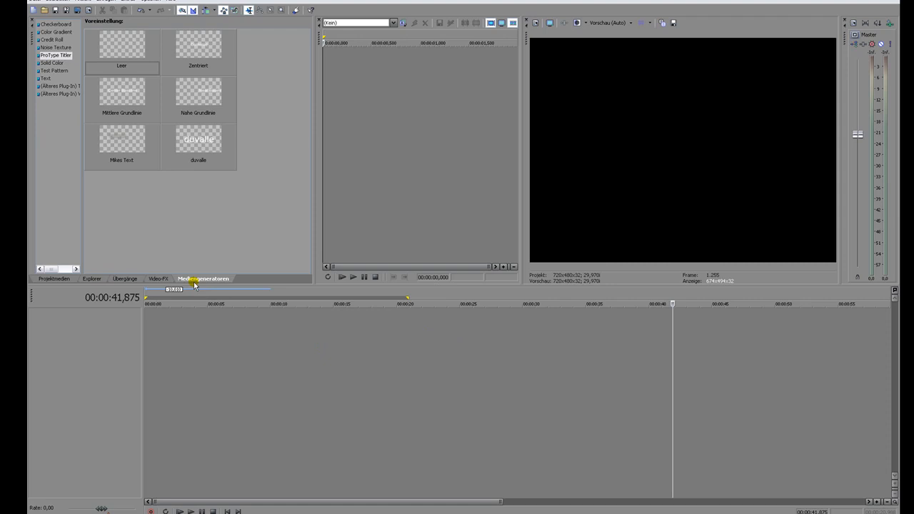
mouse_move(217, 280)
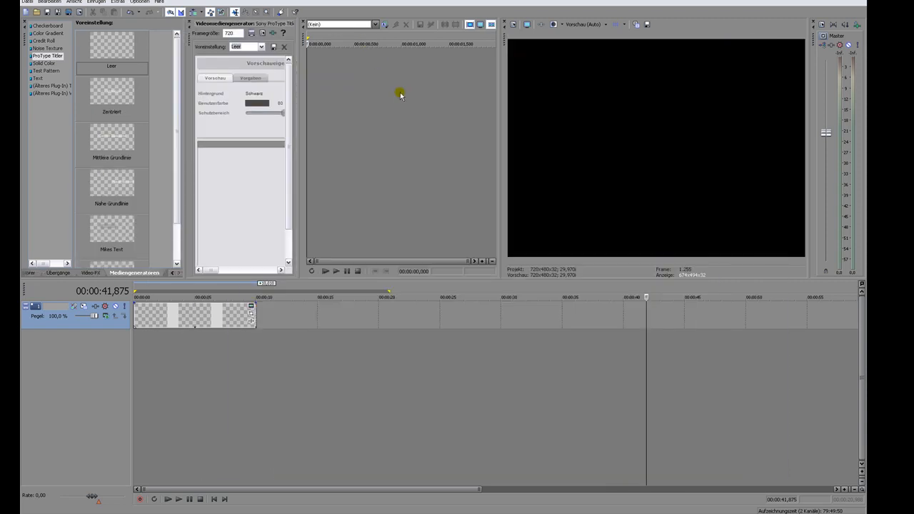
mouse_move(192, 41)
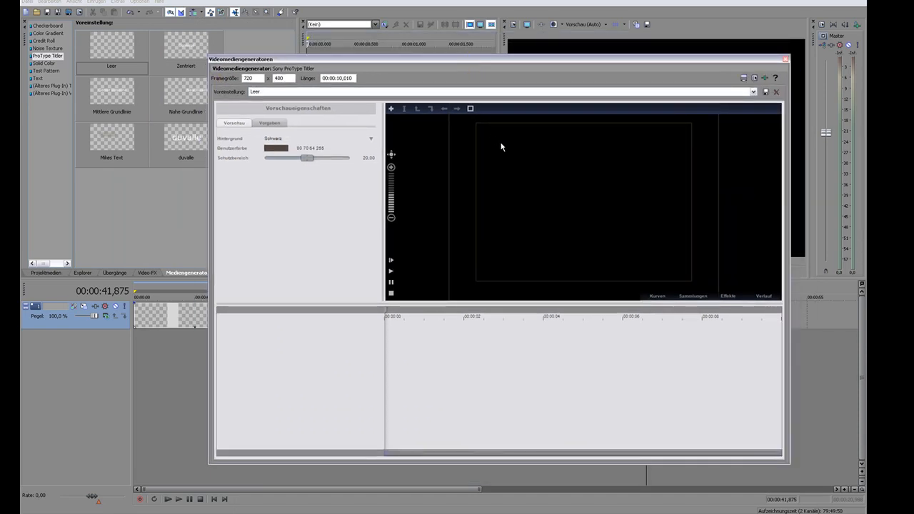
mouse_move(587, 207)
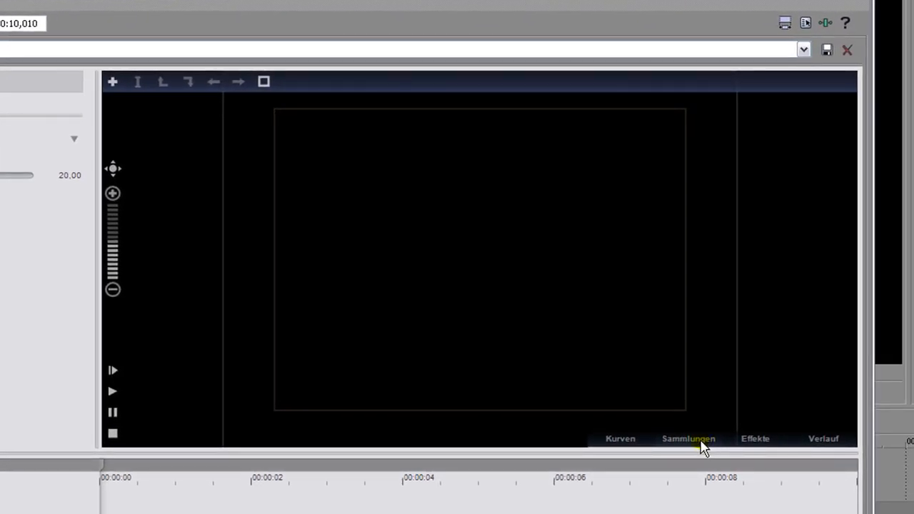
In the collections, preview Lauftext and Rutschen, then apply Einfliegen with its brown fox text
left_click(687, 438)
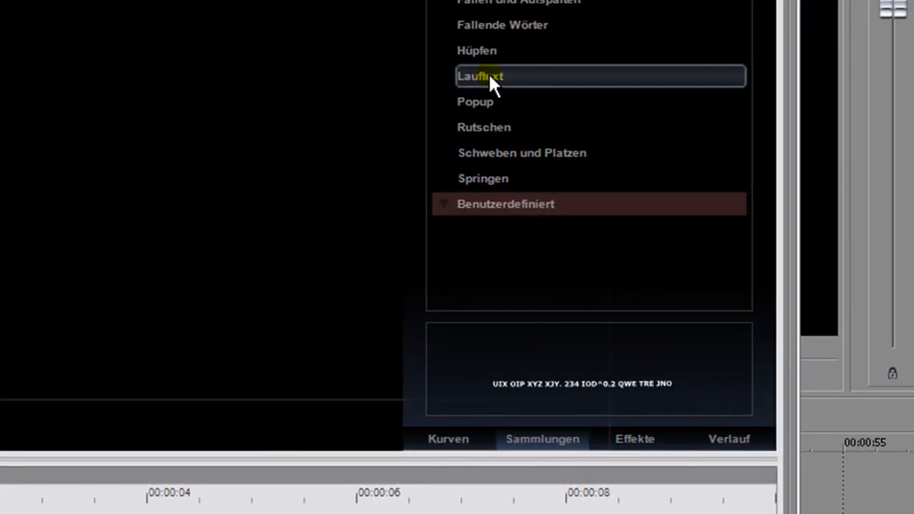
left_click(474, 101)
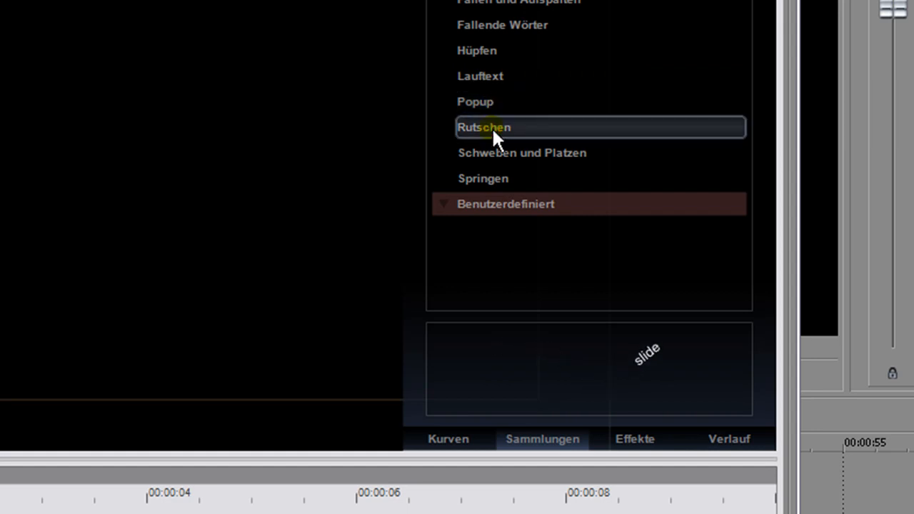
left_click(521, 153)
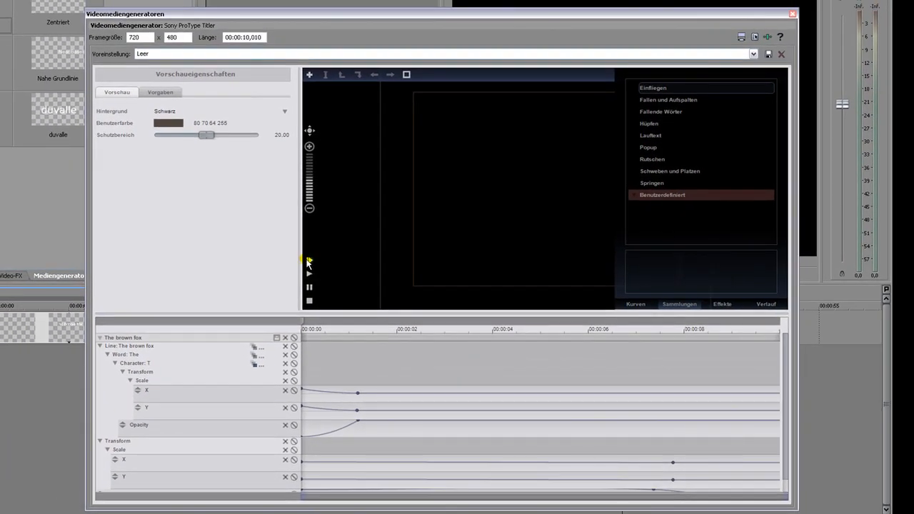
Play the titler preview to watch 'The brown fox' fly in
left_click(309, 259)
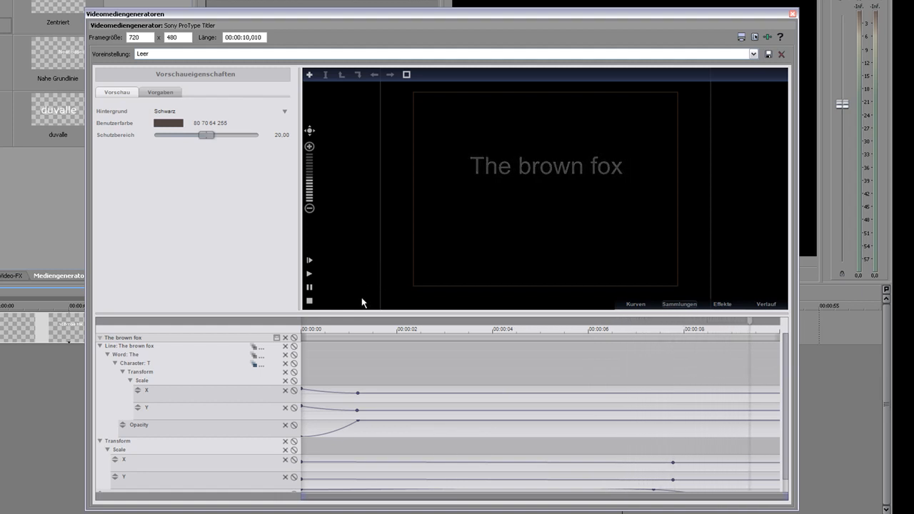
left_click(265, 349)
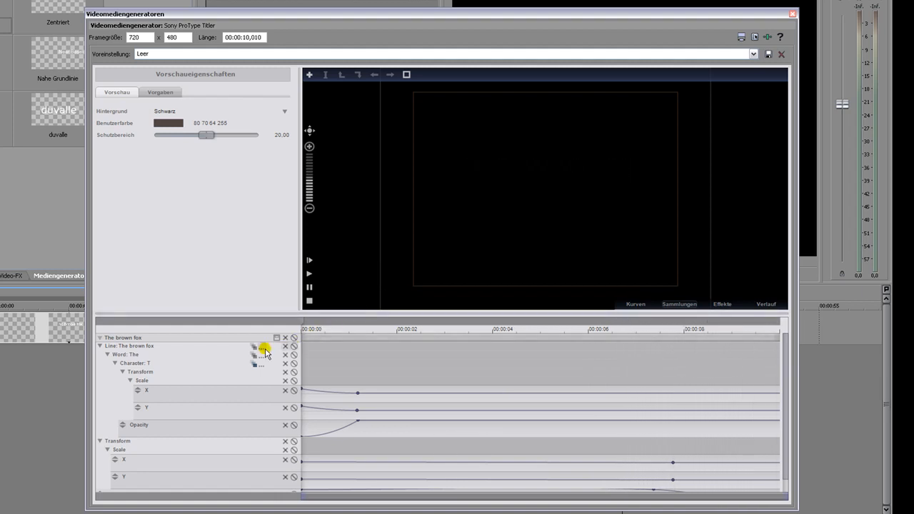
mouse_move(212, 355)
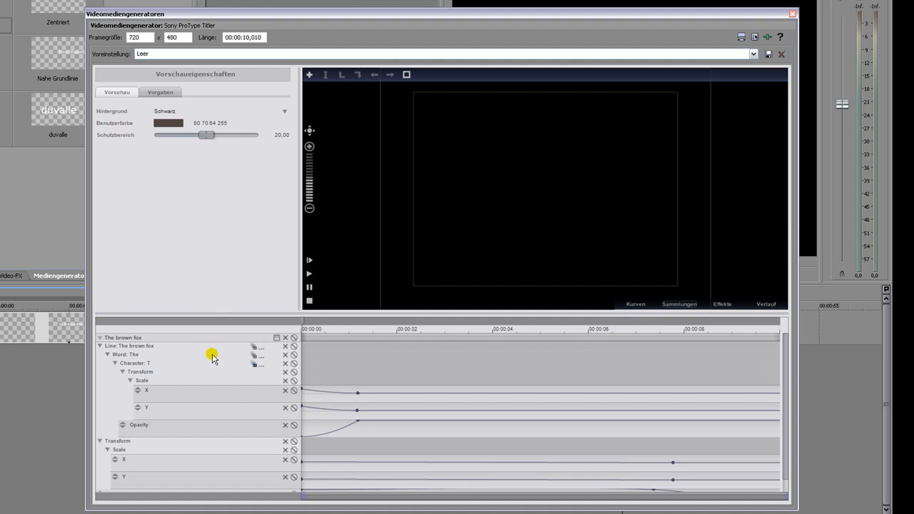
mouse_move(146, 350)
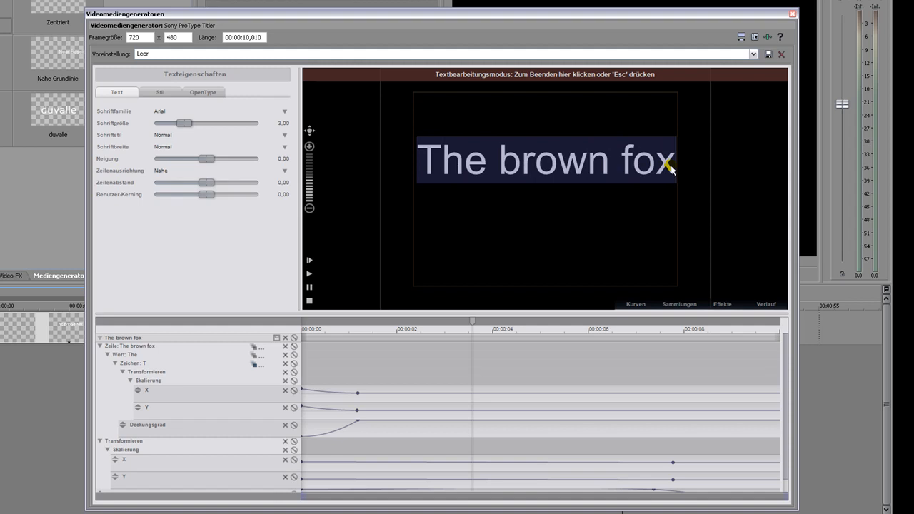
Type 'Soundblocker.com' over the sample text and remove the stray extra line
type("S")
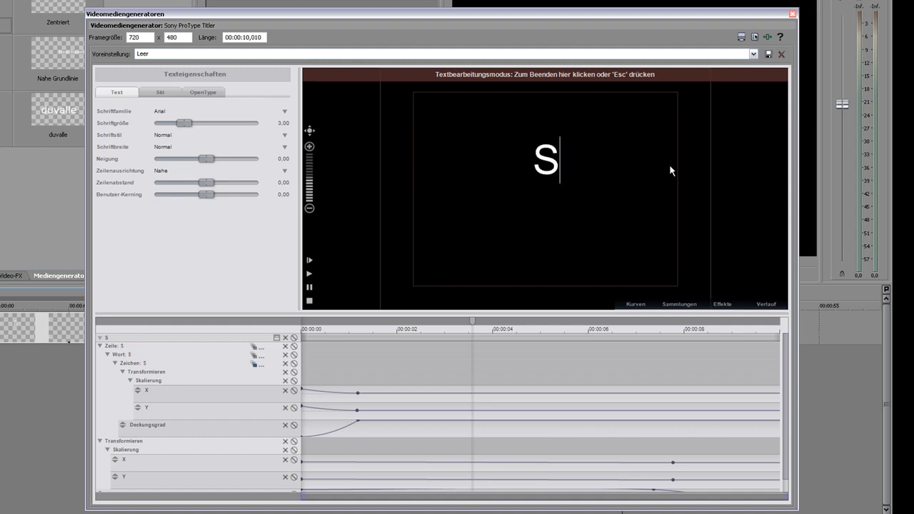
type("oundblocker.com")
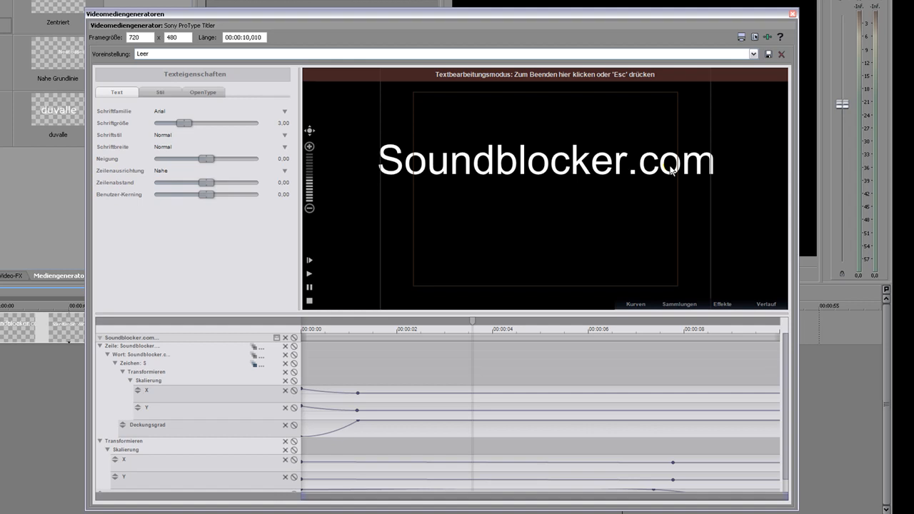
type("ghghzgghghg")
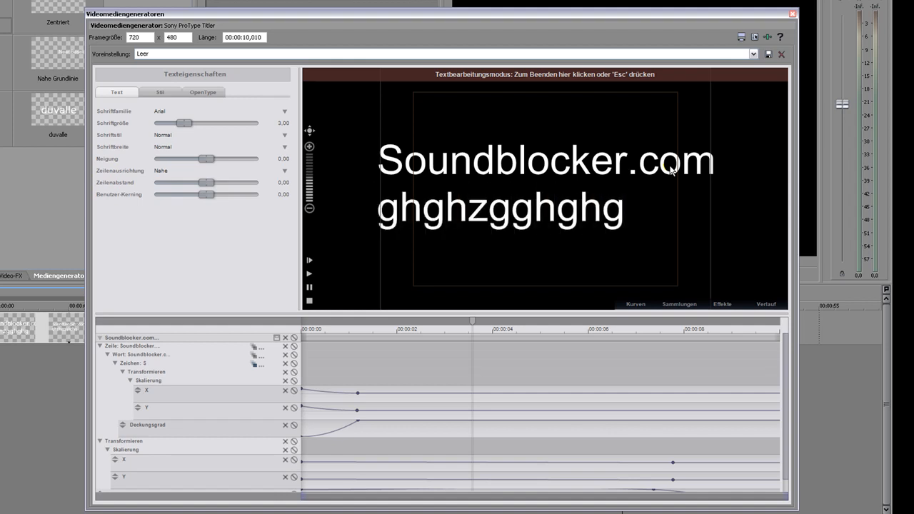
key("Backspace")
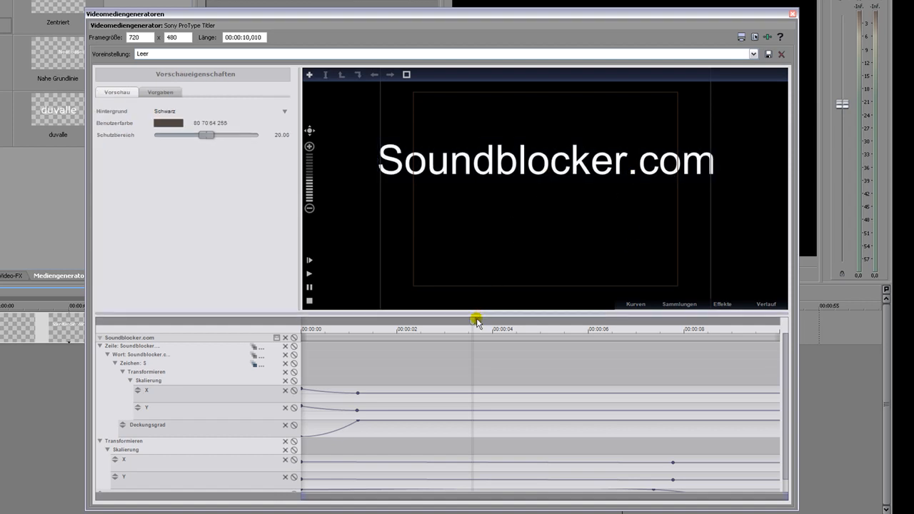
left_click_drag(477, 317, 360, 318)
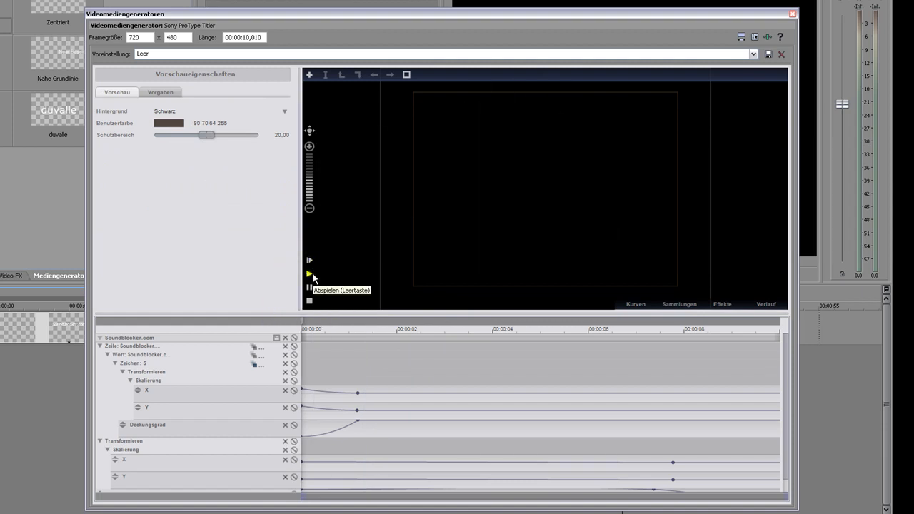
left_click(309, 274)
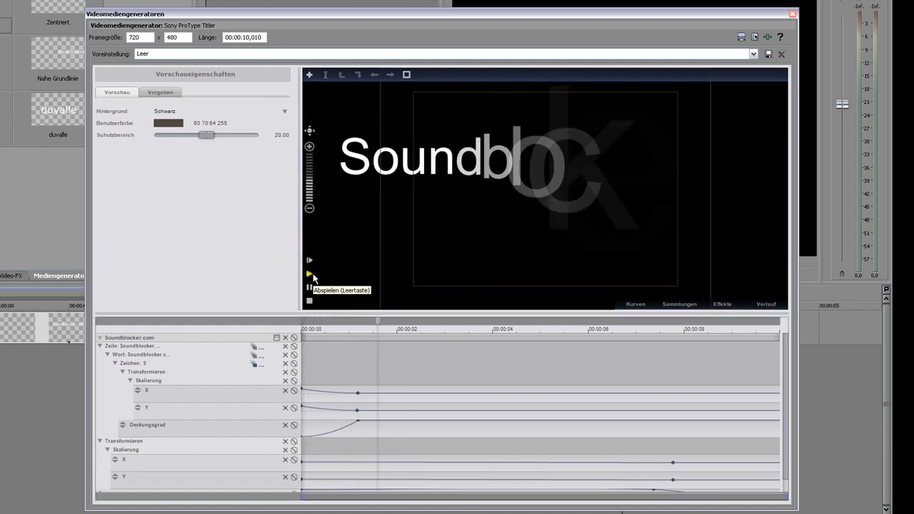
left_click(309, 260)
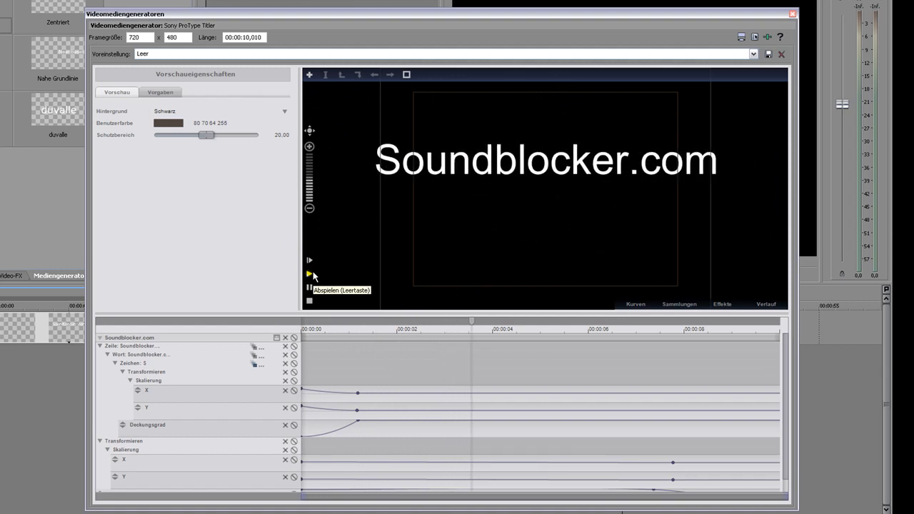
left_click(309, 259)
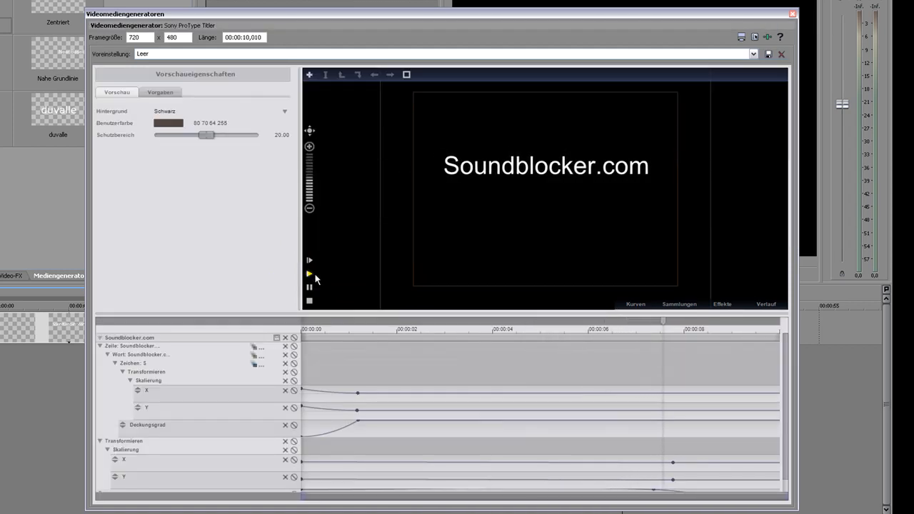
left_click(309, 272)
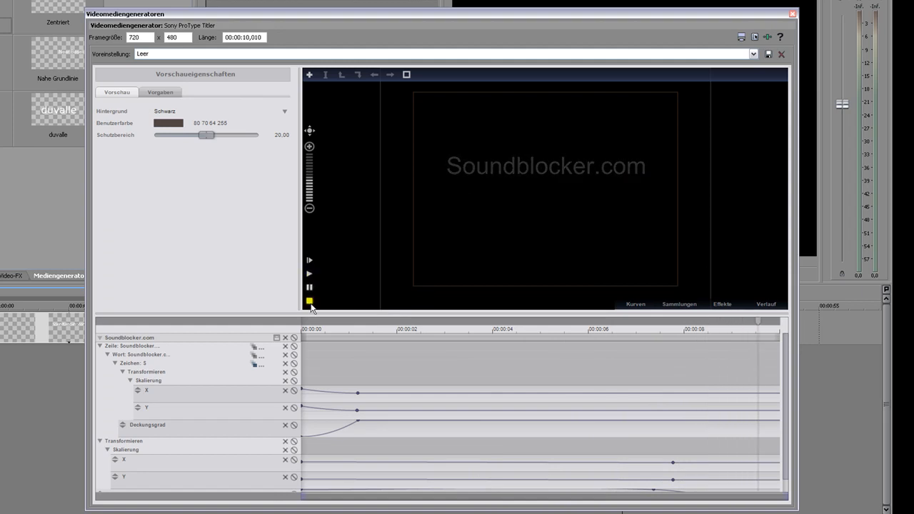
left_click(311, 329)
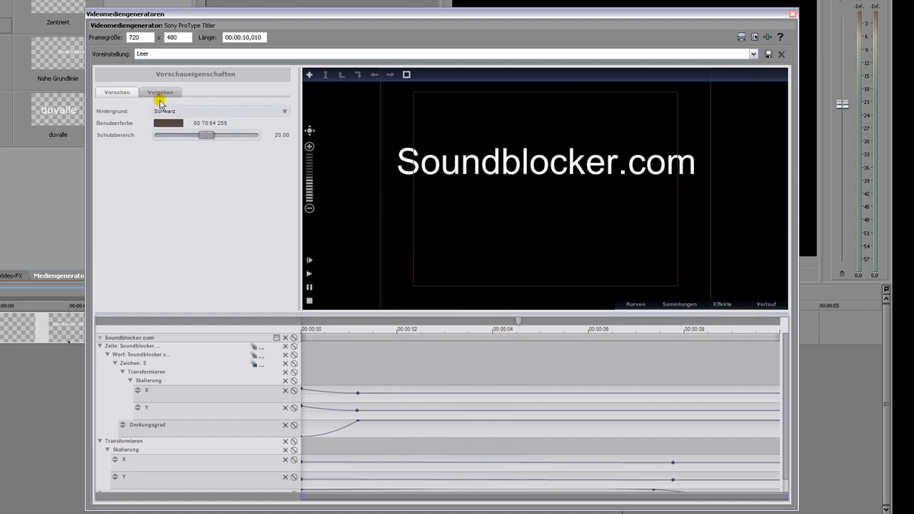
Choose Mangal as the default Schriftfamilie in the Vorgaben settings
left_click(160, 92)
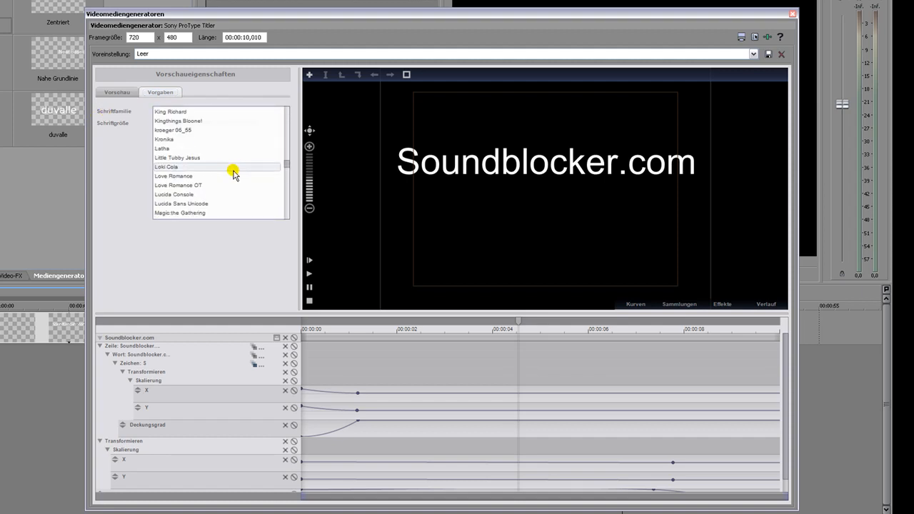
scroll("down", 3)
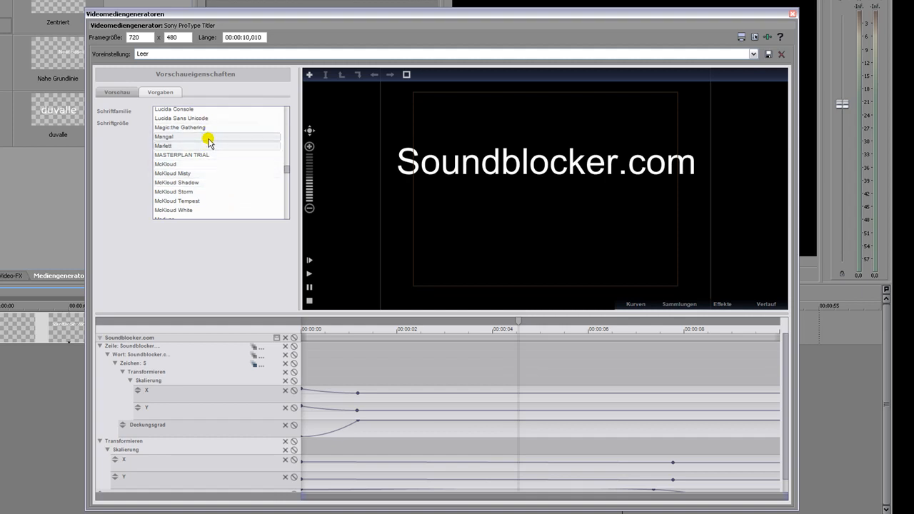
left_click(164, 136)
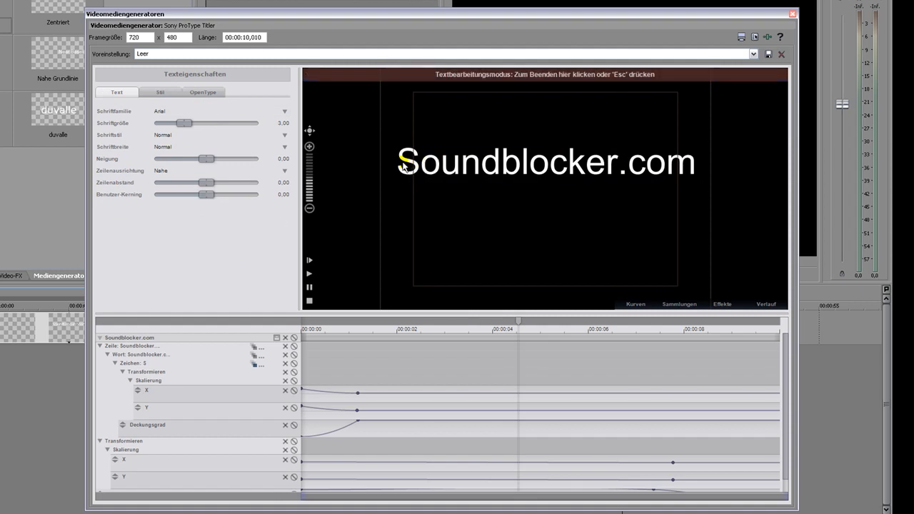
Select the title text, try Evanescent and Quake & Shake, then settle on Varieté
left_click_drag(400, 162, 463, 162)
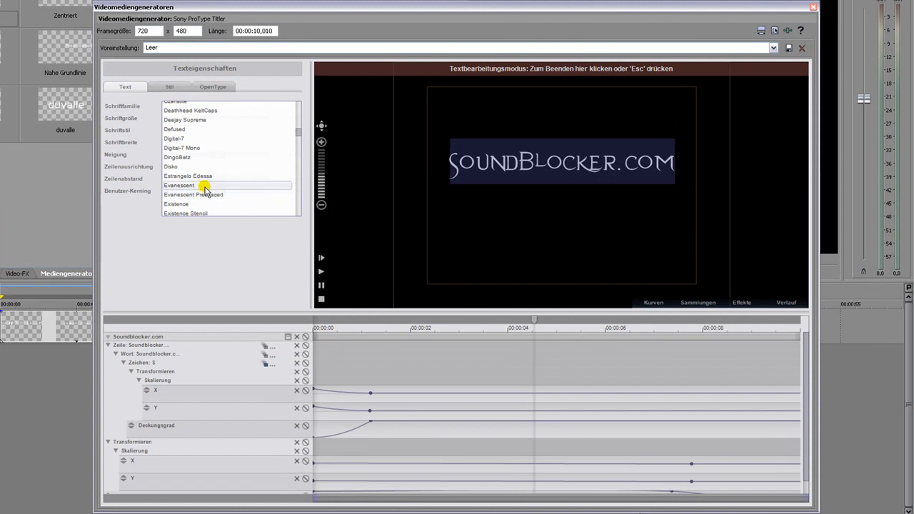
left_click(204, 203)
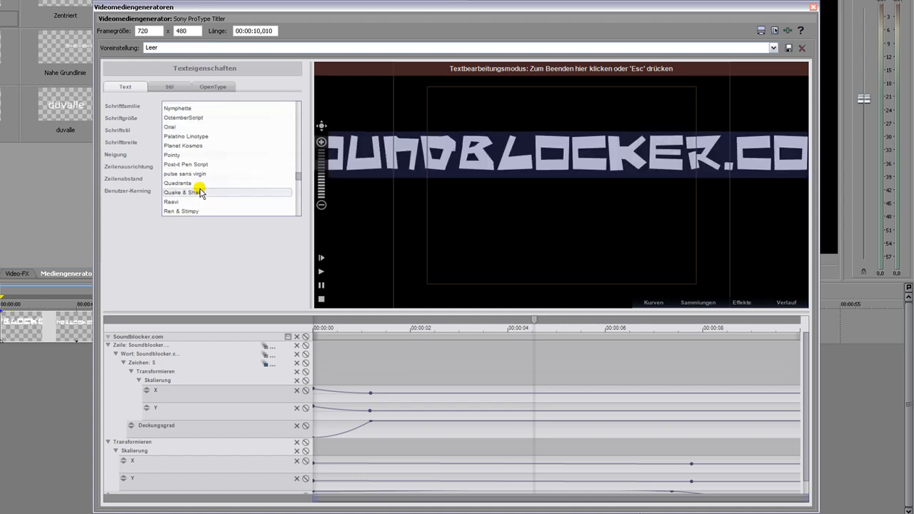
left_click(187, 193)
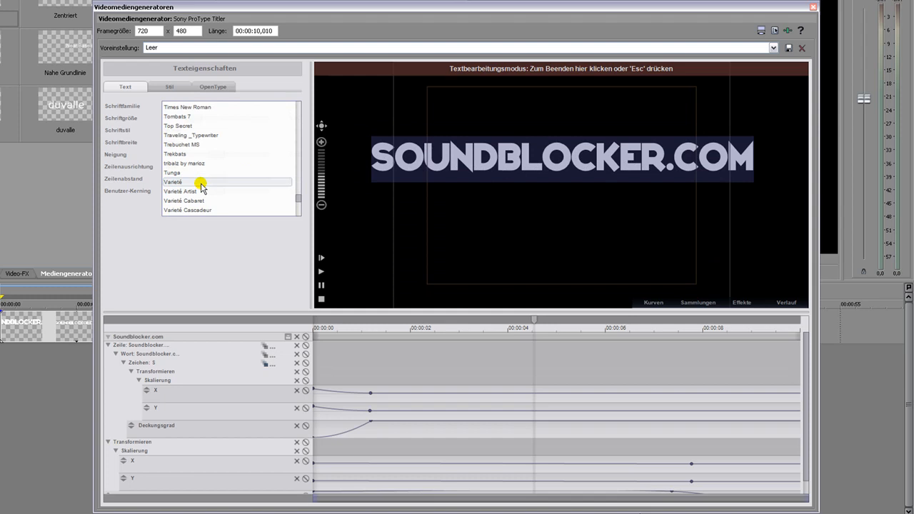
left_click(173, 181)
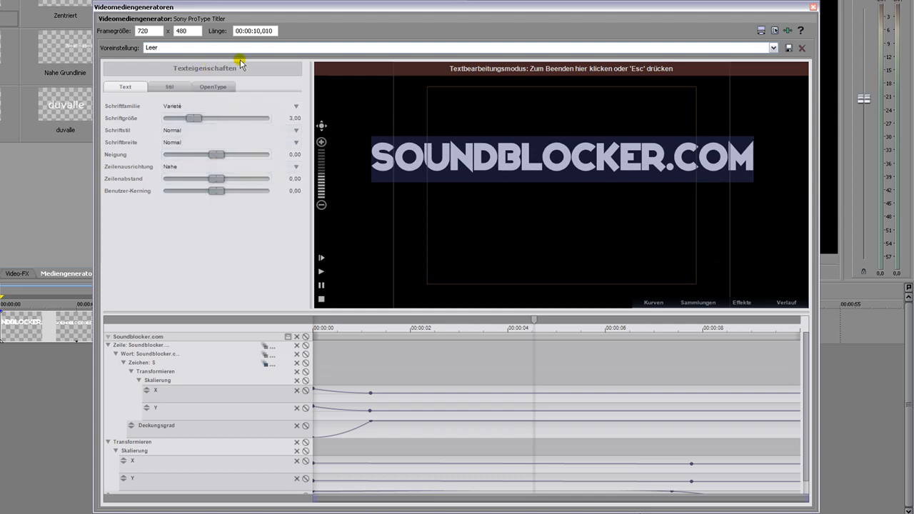
mouse_move(496, 215)
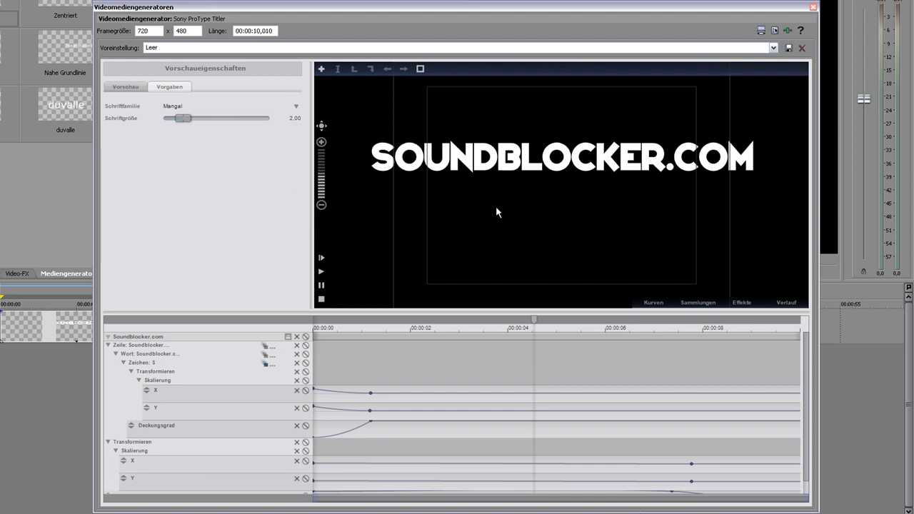
mouse_move(526, 185)
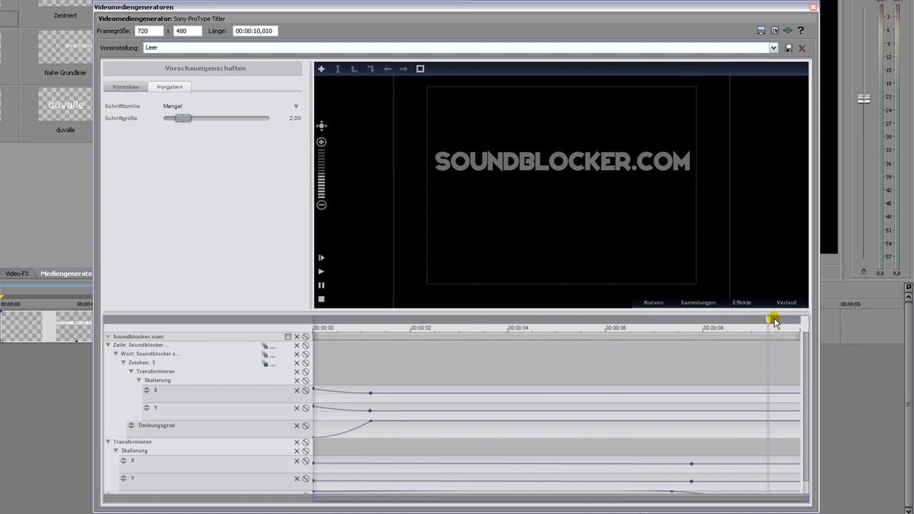
Add Zeichen Skalierung X keyframes near 3.5 and 8 seconds and preview the stretch
left_click_drag(773, 321, 492, 321)
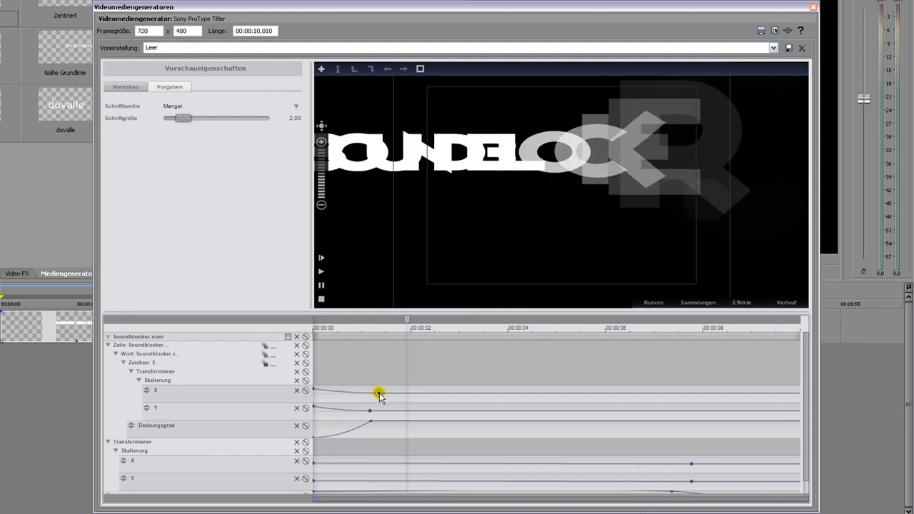
left_click_drag(378, 394, 377, 398)
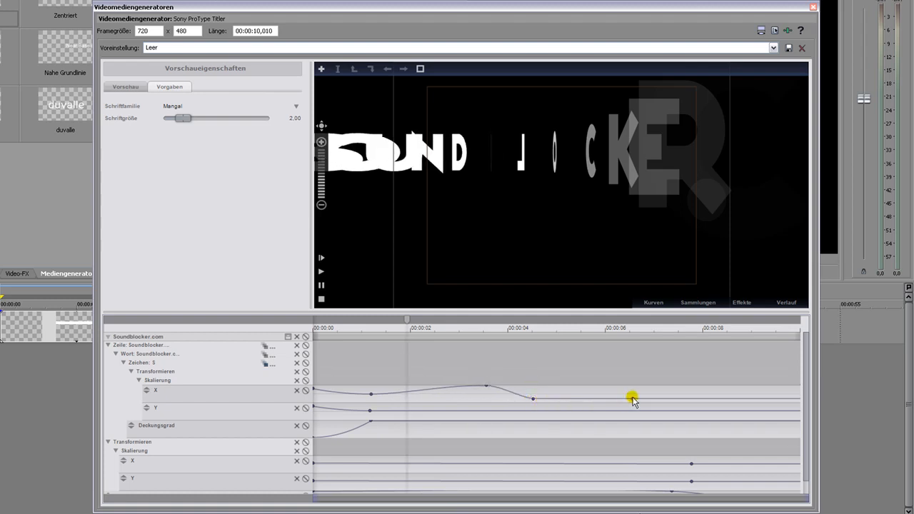
left_click_drag(631, 398, 700, 391)
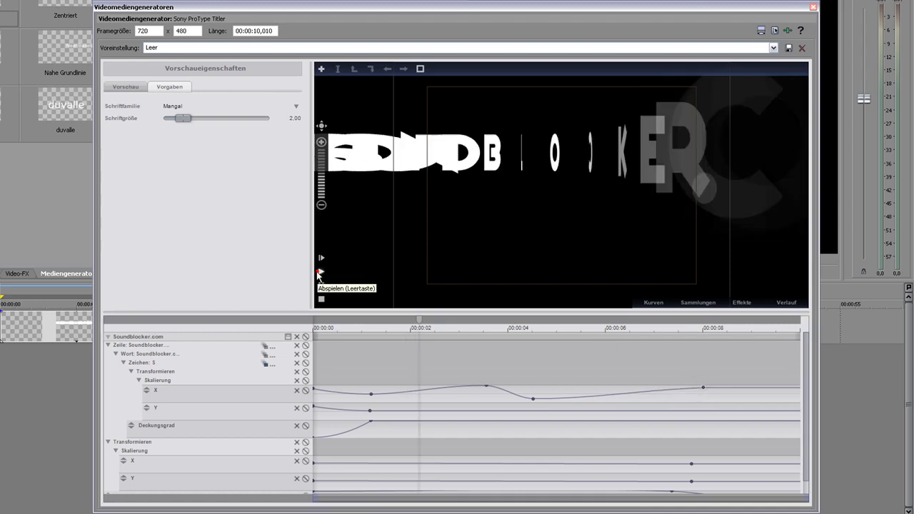
left_click(321, 274)
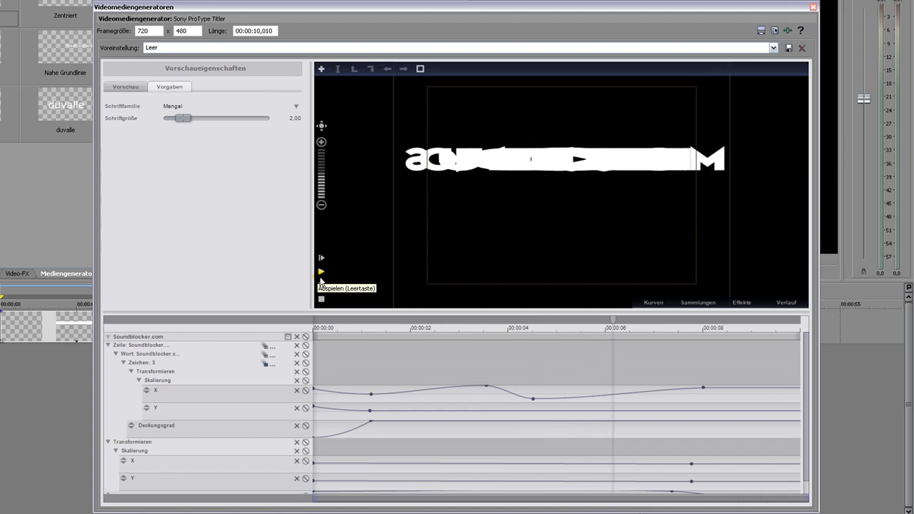
left_click(320, 271)
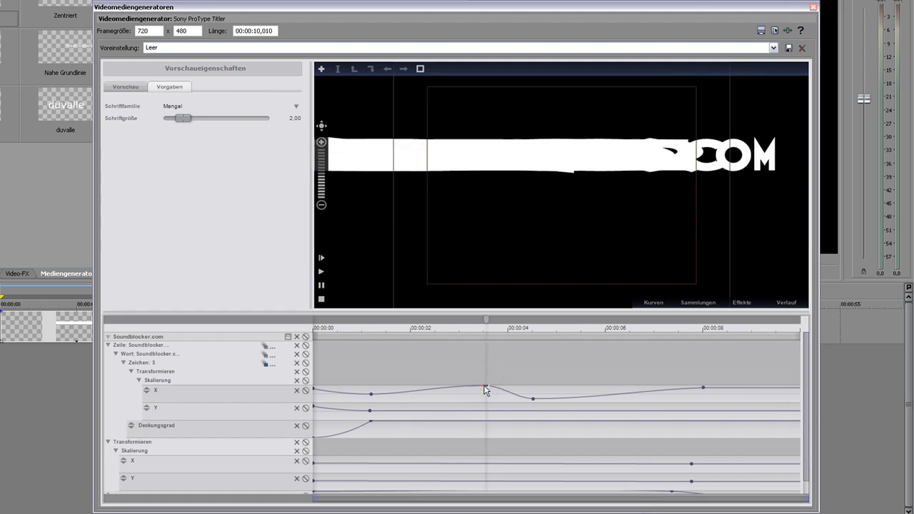
Delete the Skalierung X keyframes near 3.5 and 8 seconds with Löschen
right_click(485, 390)
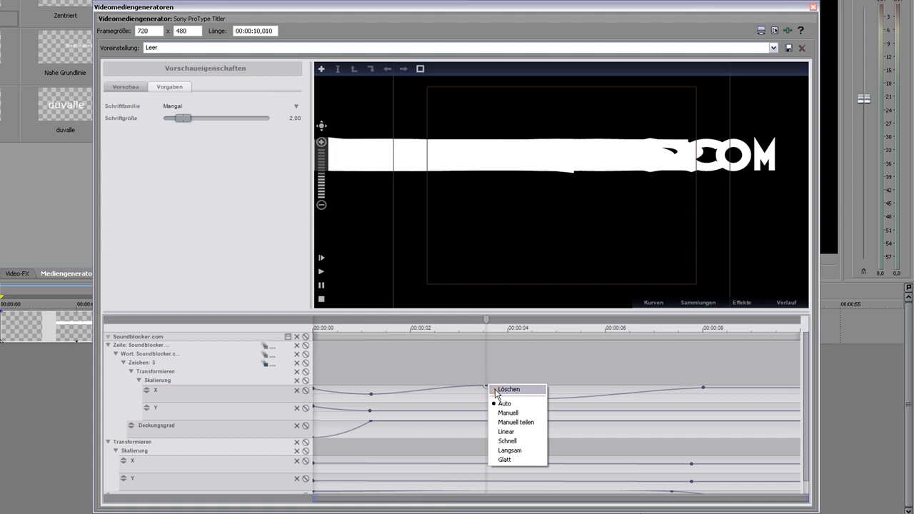
left_click(508, 389)
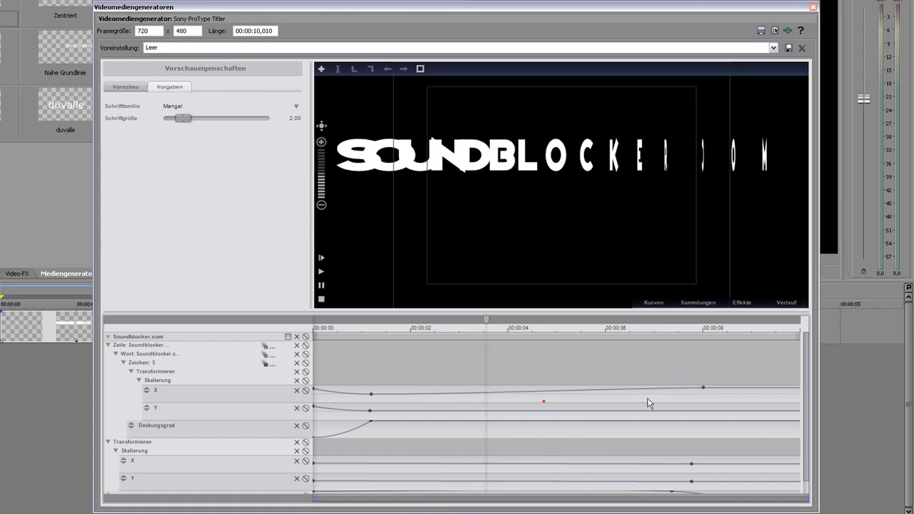
right_click(703, 388)
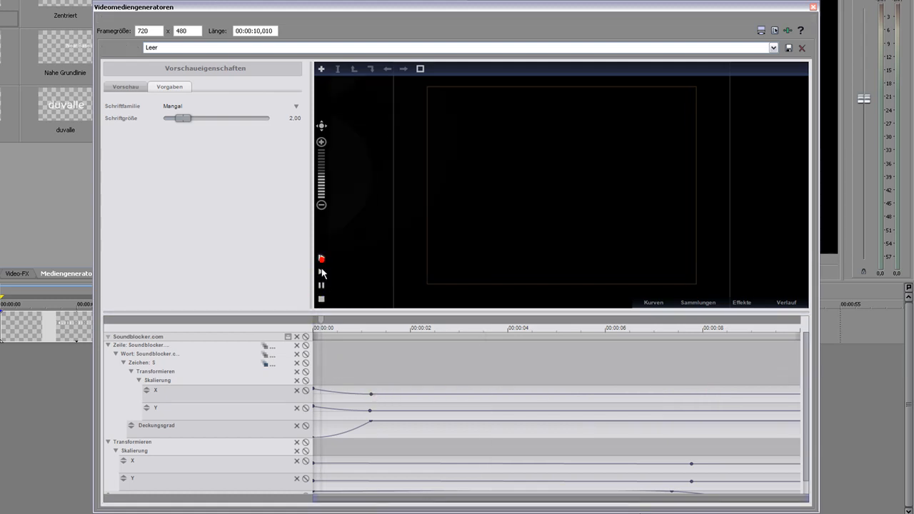
Add Skalierung Y keyframes around 2–3.5 seconds and replay the preview
left_click(322, 257)
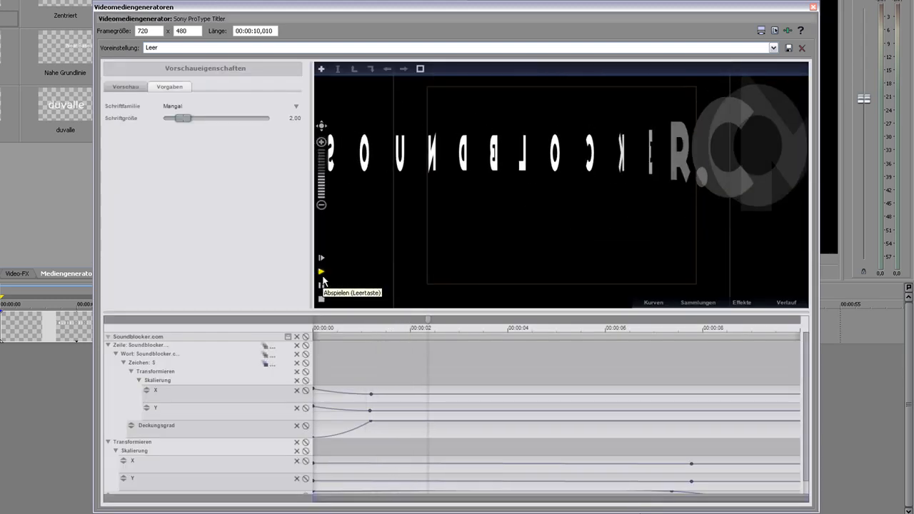
left_click(320, 271)
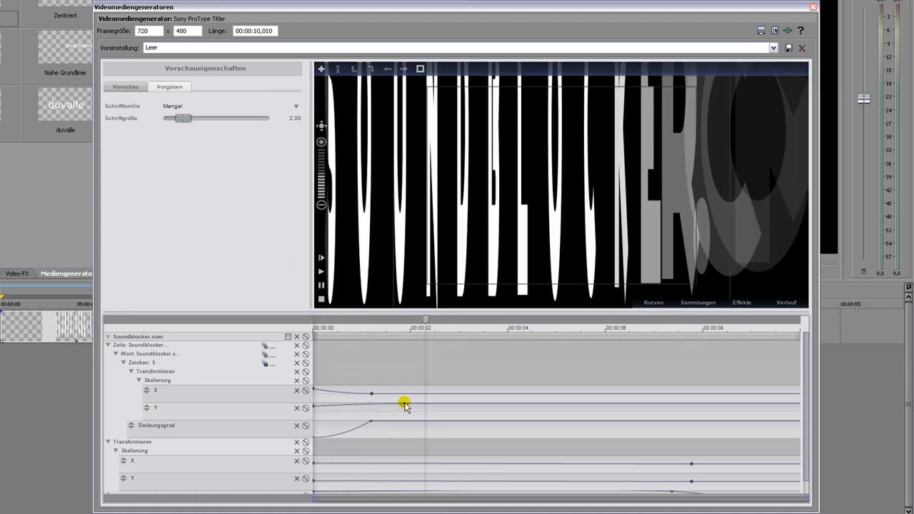
left_click_drag(405, 403, 399, 412)
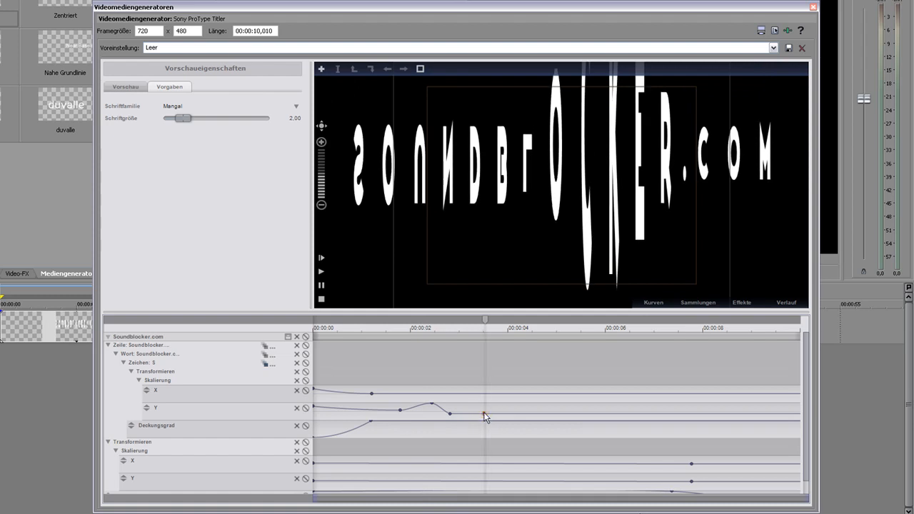
left_click(482, 413)
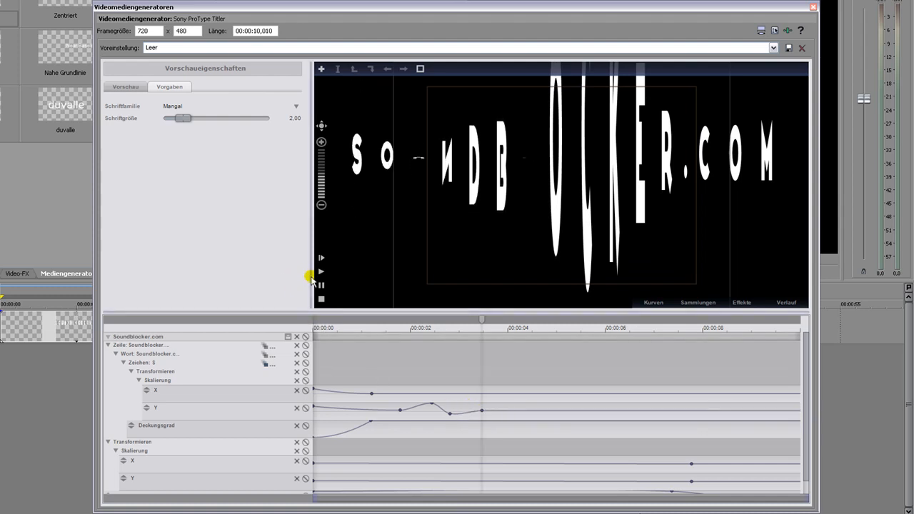
left_click(320, 271)
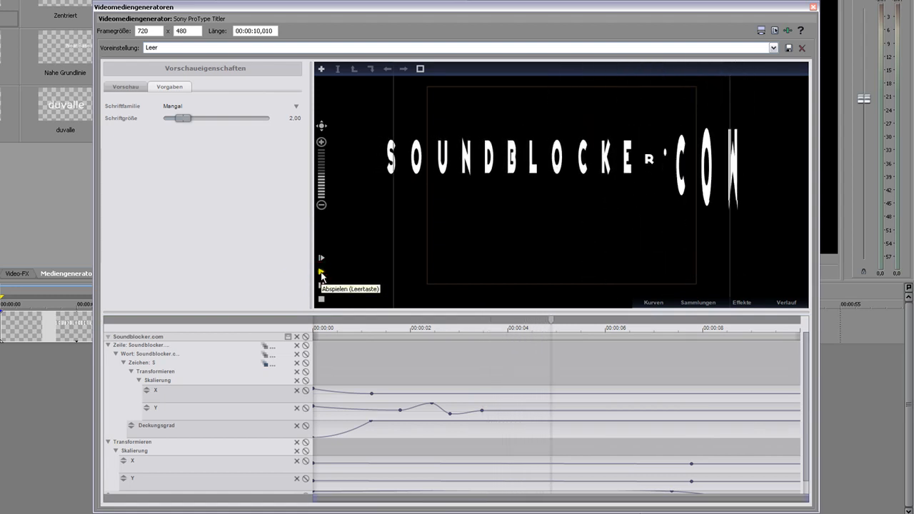
left_click(321, 276)
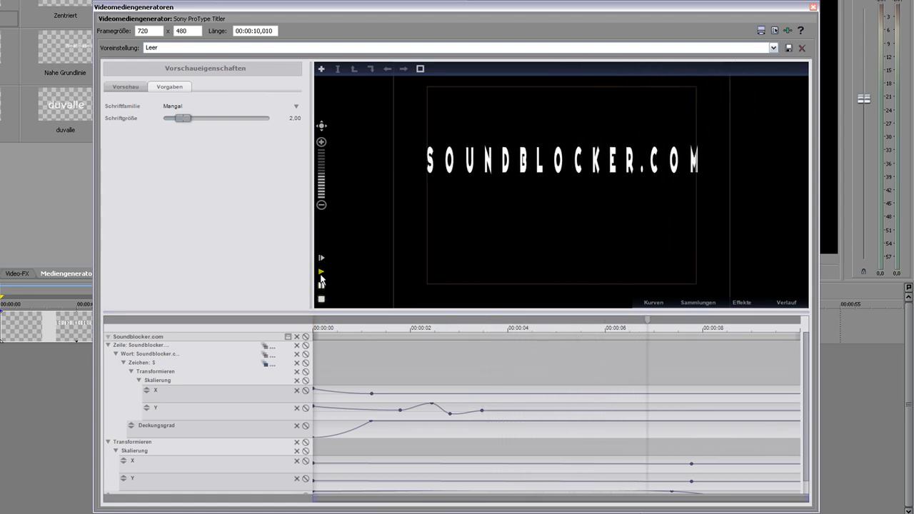
left_click(321, 258)
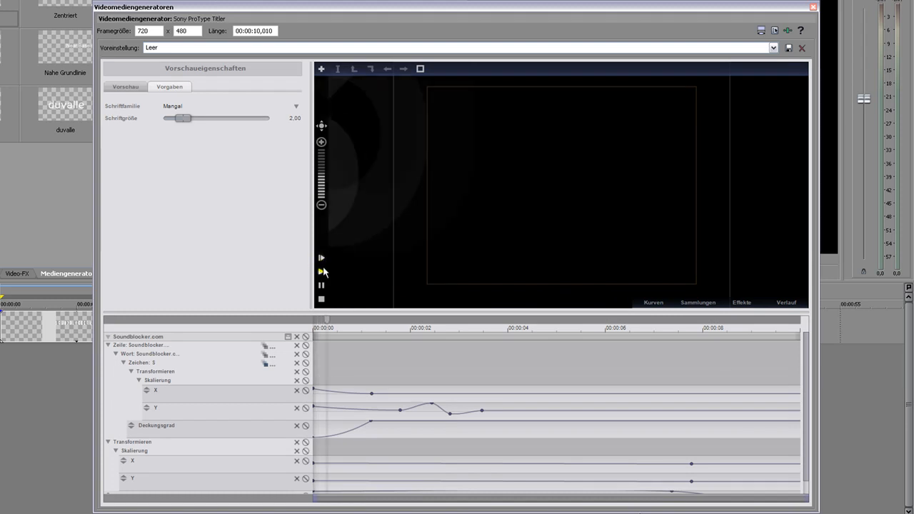
Lower Schriftgröße from 2.00 to 1.18 and scrub the animation to check
left_click(321, 272)
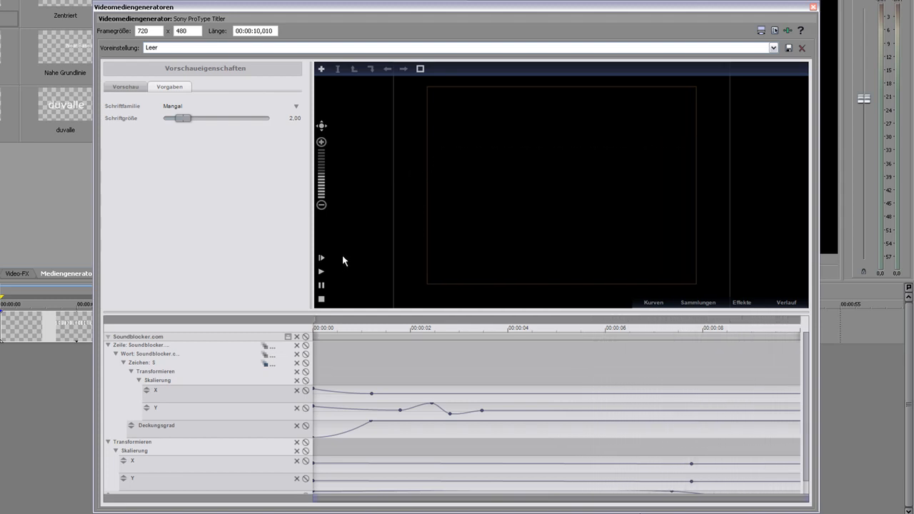
mouse_move(469, 218)
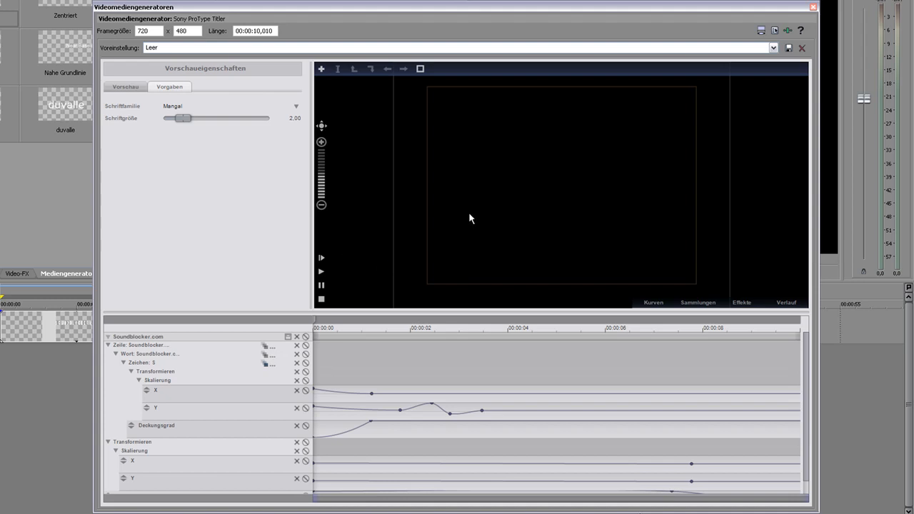
mouse_move(455, 215)
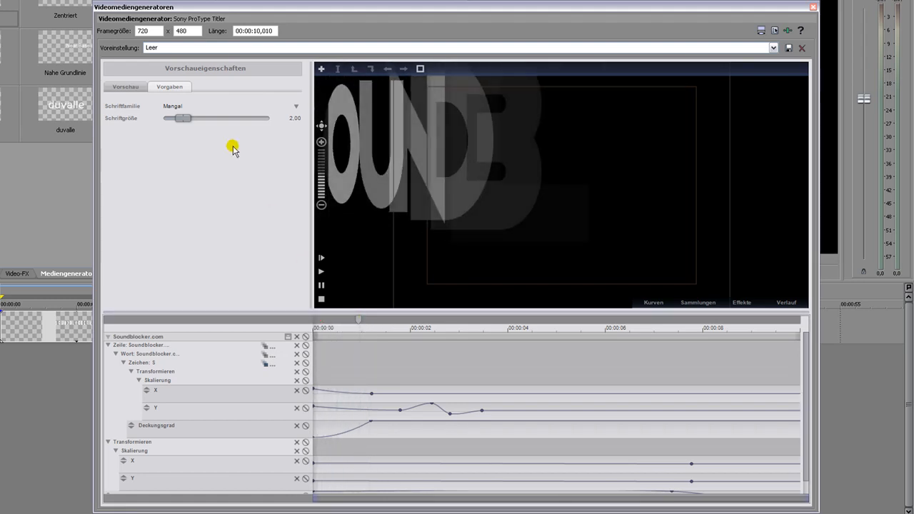
left_click_drag(182, 117, 171, 117)
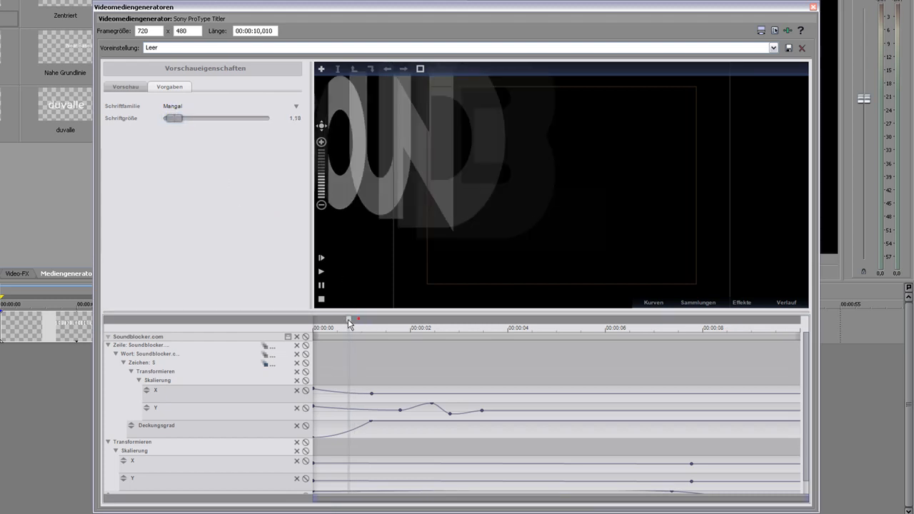
left_click_drag(350, 318, 549, 319)
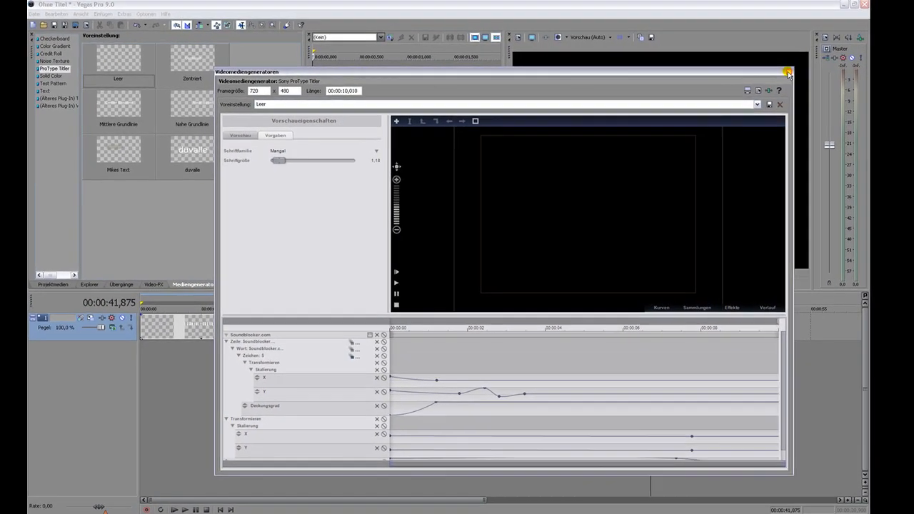
Close the titler, put the playhead at the project start, and show the Explorer folders
left_click(787, 75)
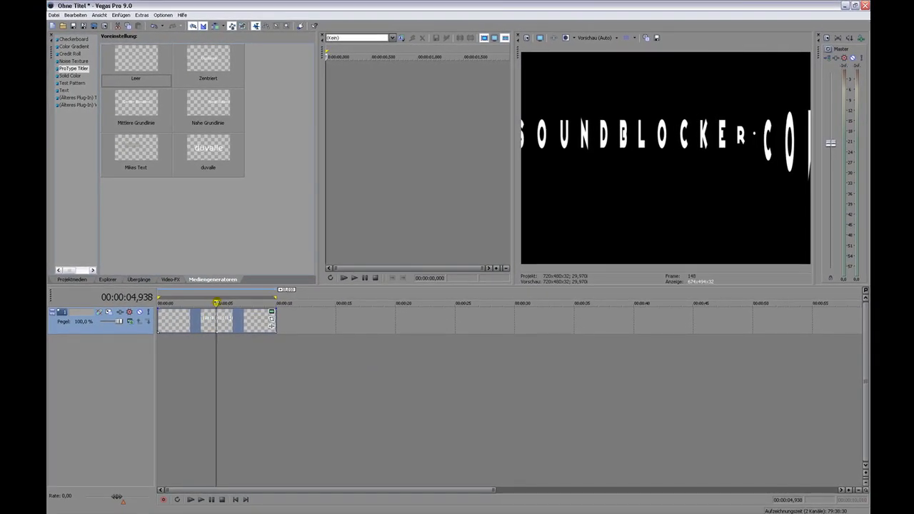
left_click(190, 499)
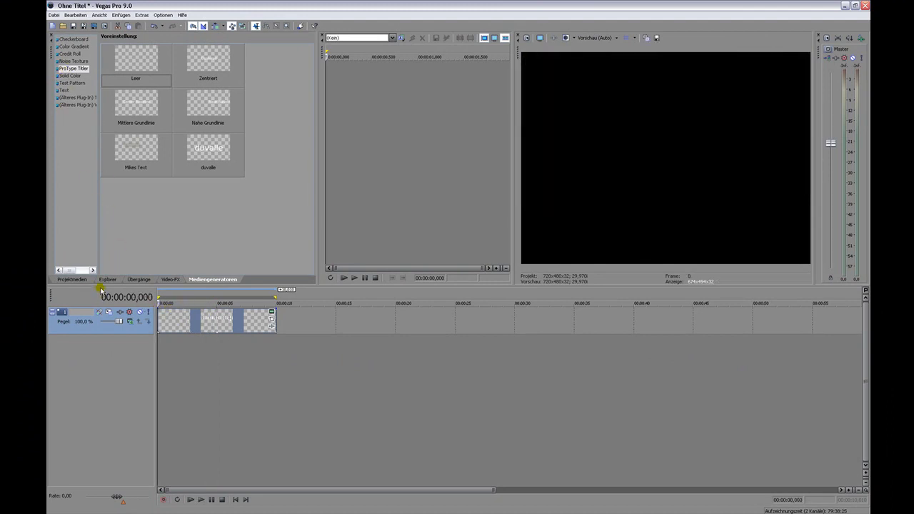
left_click(107, 279)
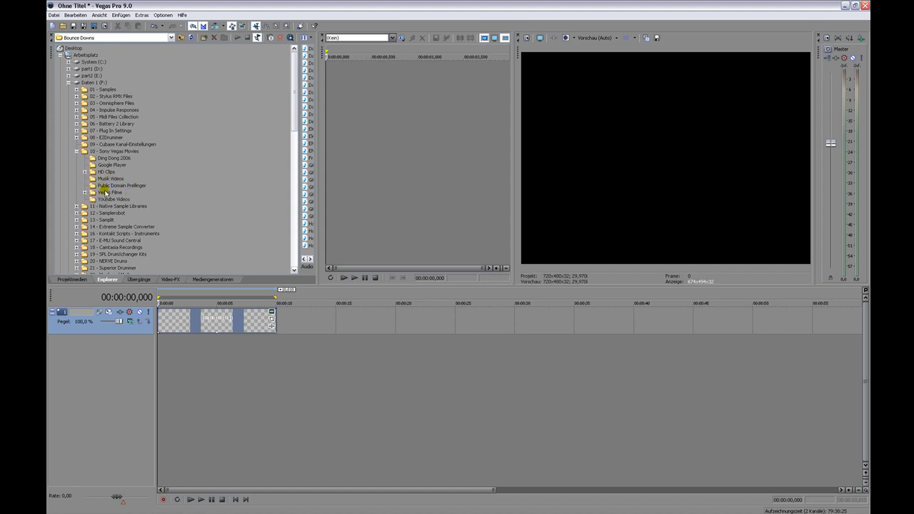
Open the Public Domain Prelinger folder in the Explorer to reach American_Engineer_4.mpeg
left_click(122, 185)
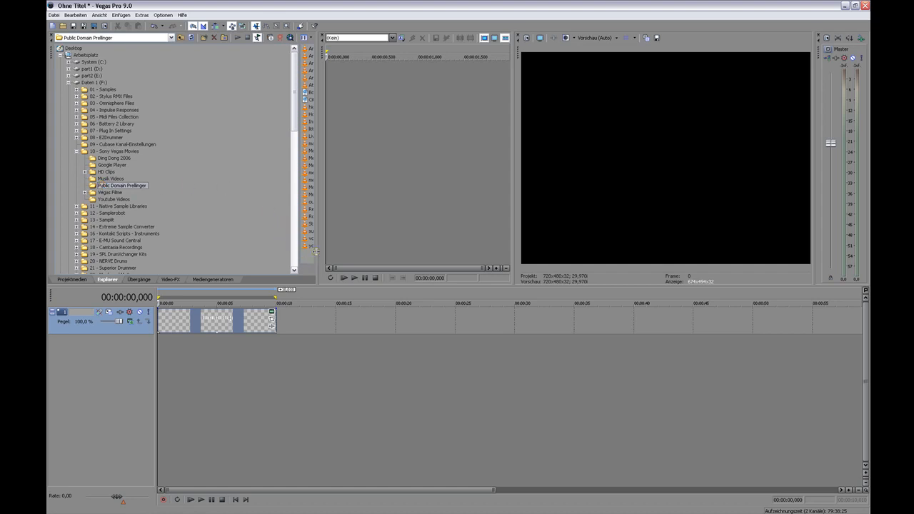
double_click(121, 185)
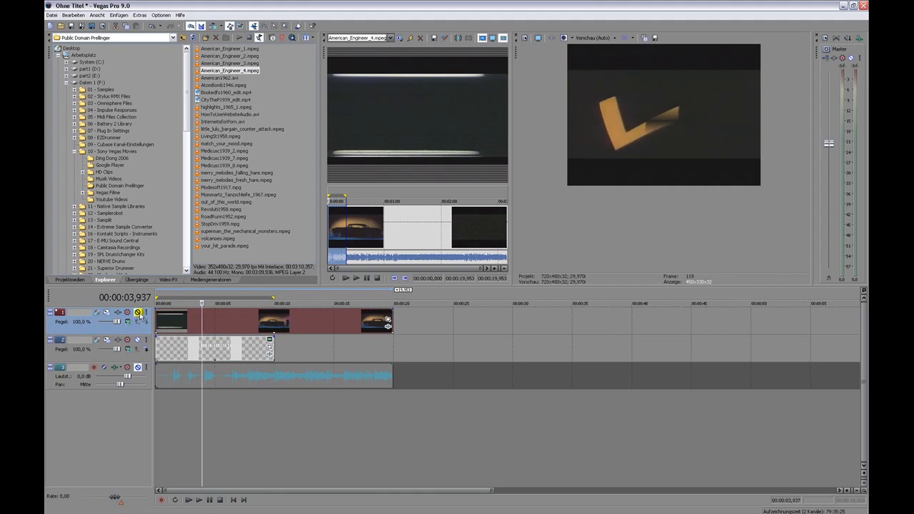
Show the compositing mode list, such as Subtrahieren, for the American Engineer video track
left_click(127, 311)
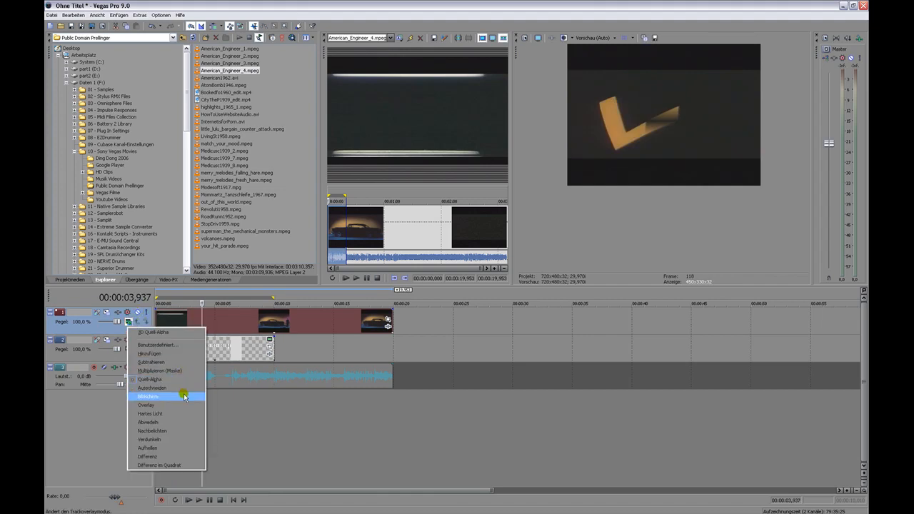
mouse_move(189, 362)
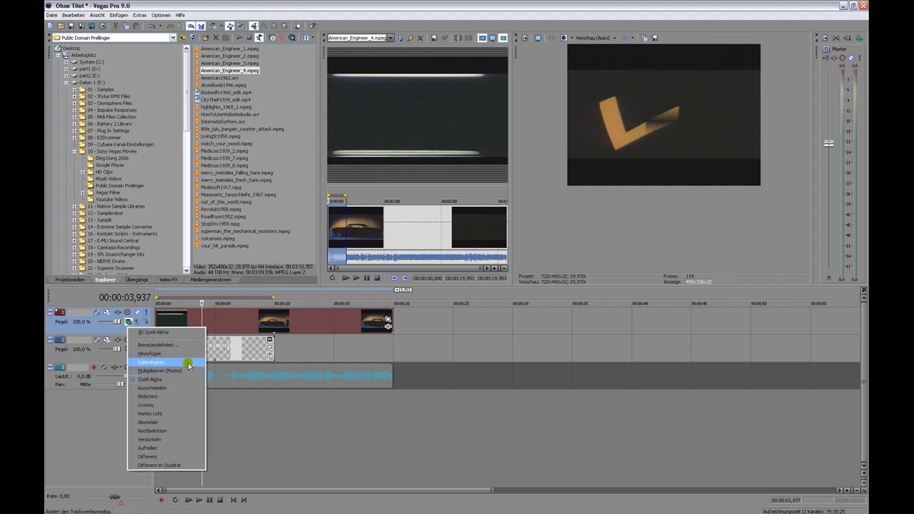